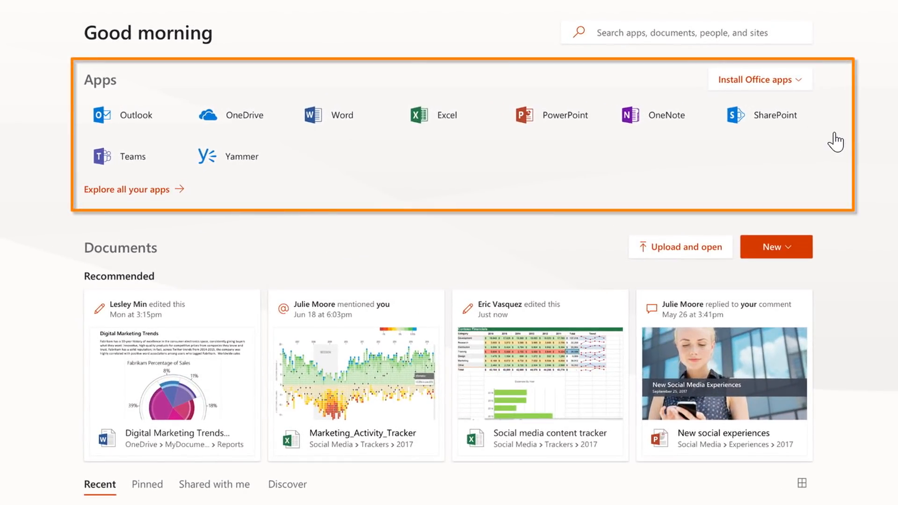
Scroll through the Office.com home page and its recommended documents
{"action": "scroll", "scroll_direction": "down", "scroll_amount": 3}
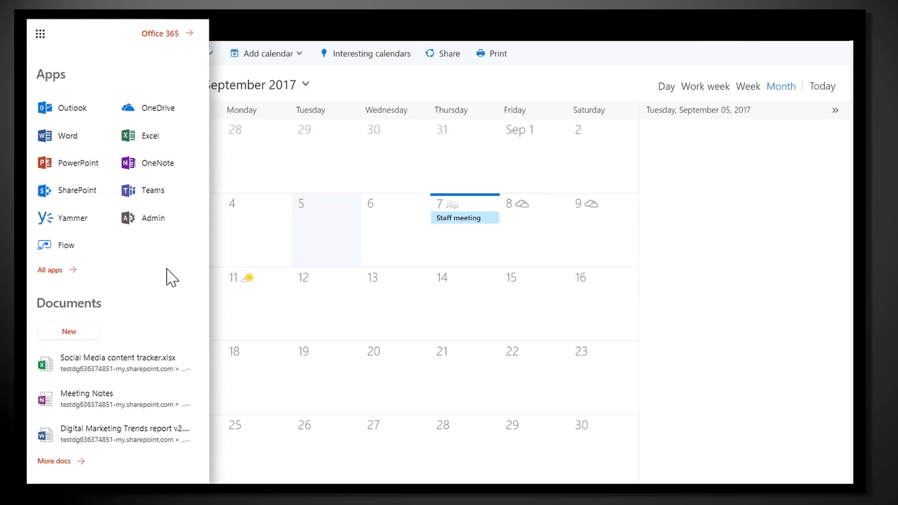
{"action": "left_click", "coordinate": [50, 270]}
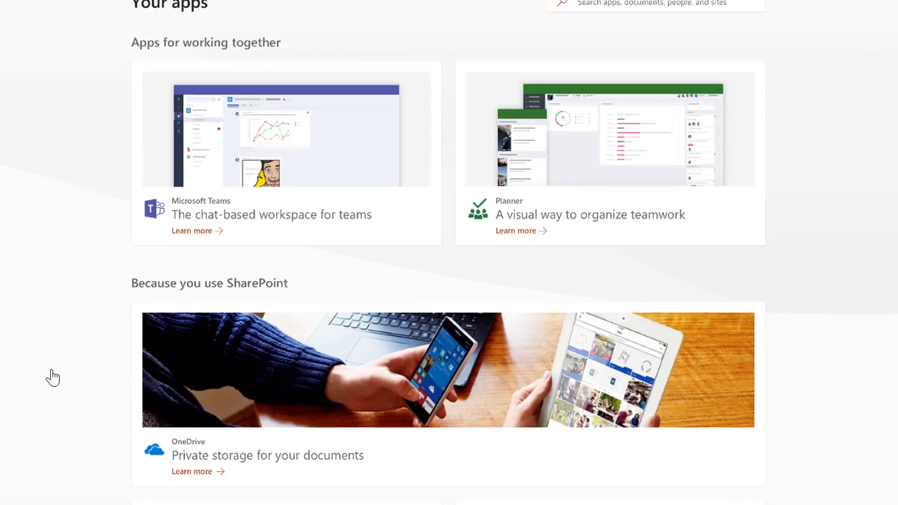
{"action": "scroll", "scroll_direction": "down", "scroll_amount": 3}
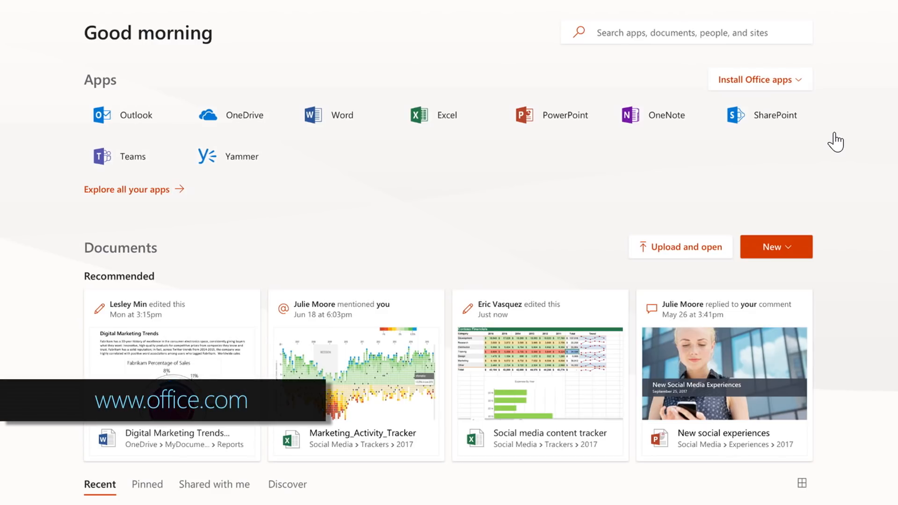
{"action": "scroll", "scroll_direction": "down", "scroll_amount": 3}
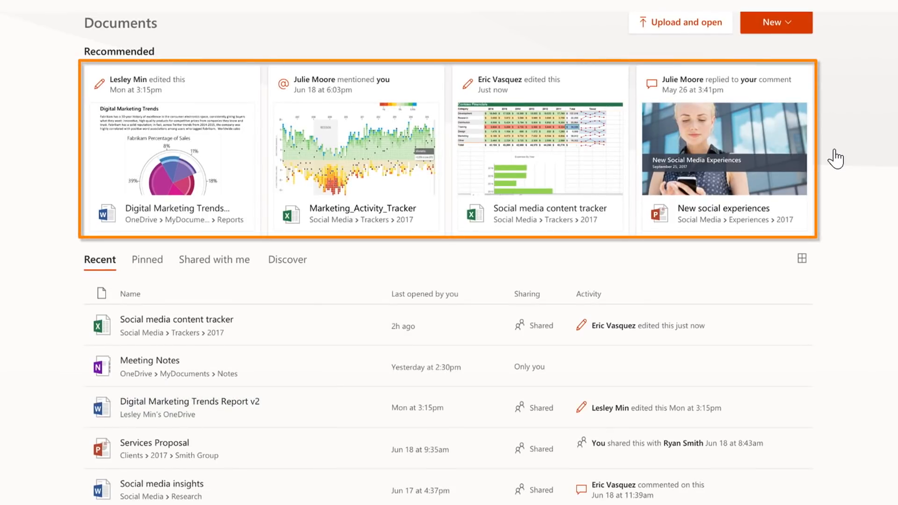
{"action": "mouse_move", "coordinate": [270, 261]}
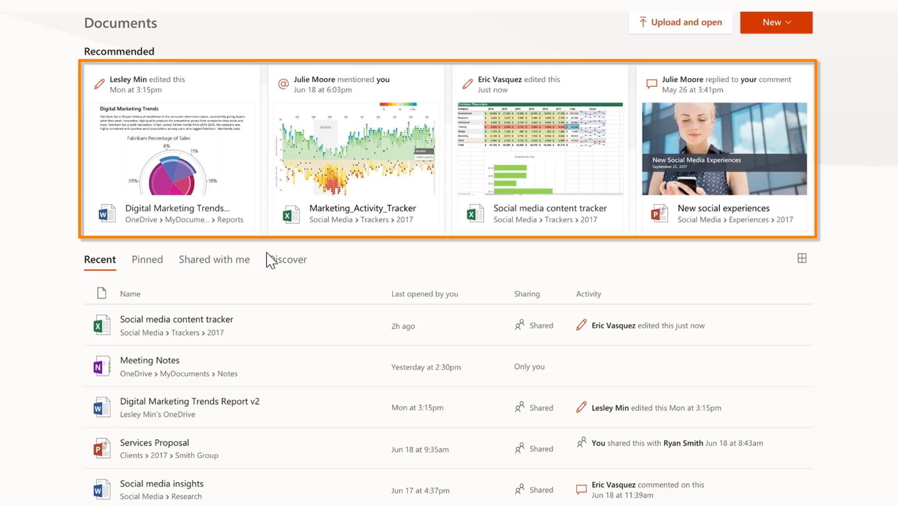
{"action": "mouse_move", "coordinate": [672, 252]}
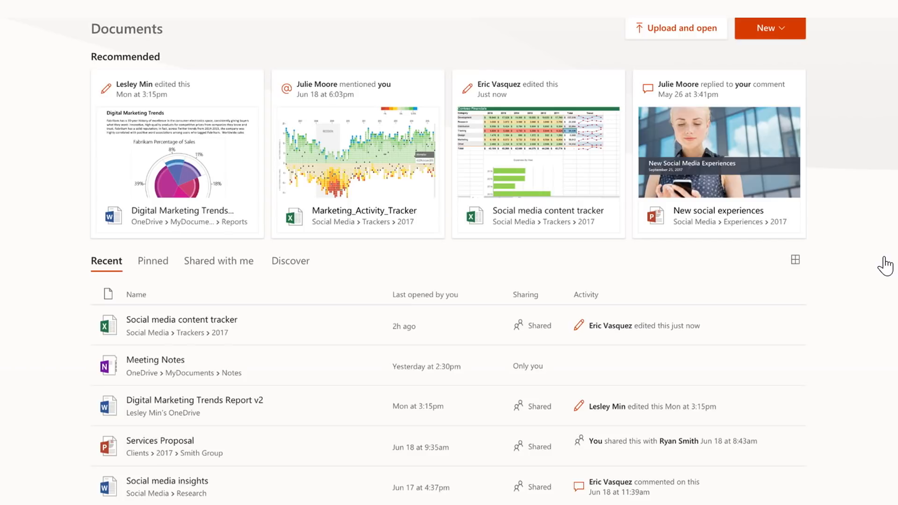
{"action": "scroll", "scroll_direction": "down", "scroll_amount": 3}
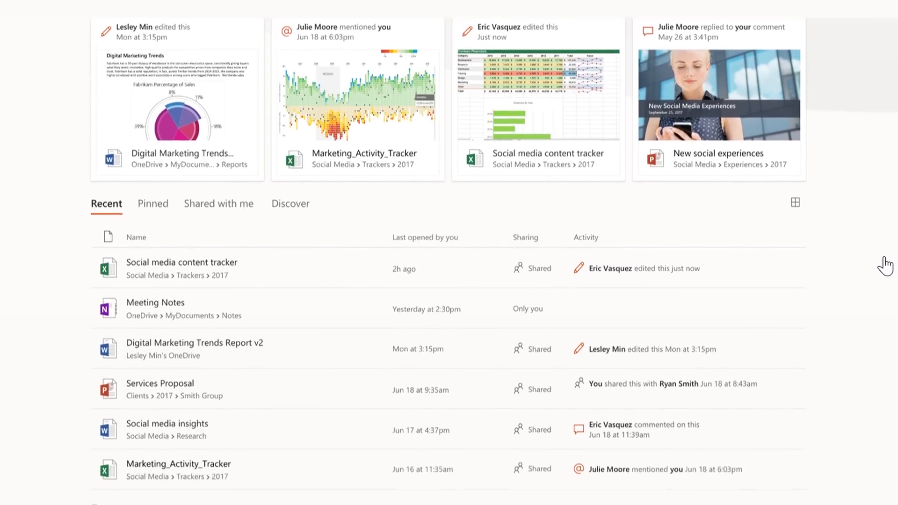
{"action": "scroll", "scroll_direction": "down", "scroll_amount": 3}
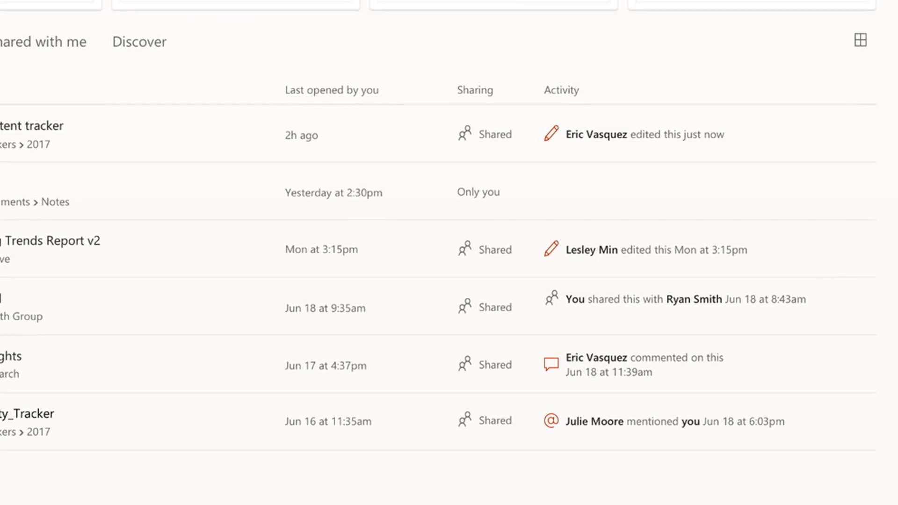
{"action": "mouse_move", "coordinate": [687, 307]}
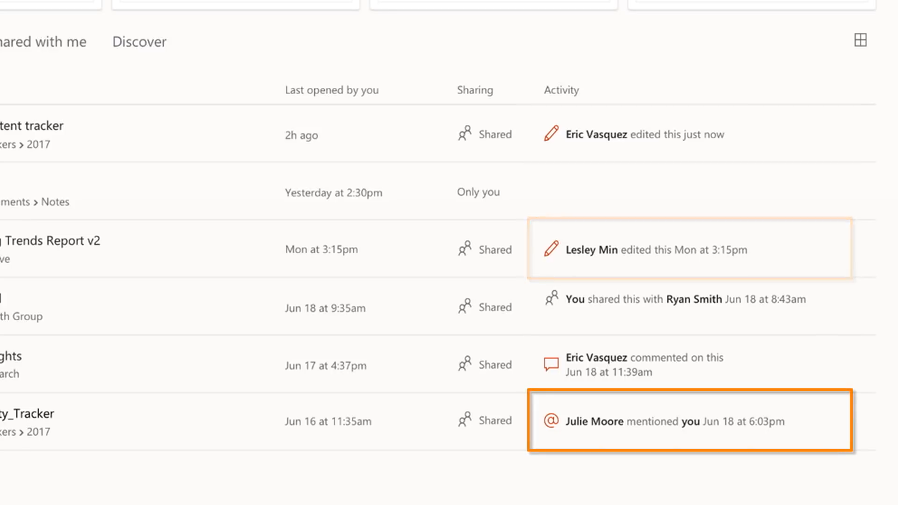
{"action": "scroll", "scroll_direction": "down", "scroll_amount": 3}
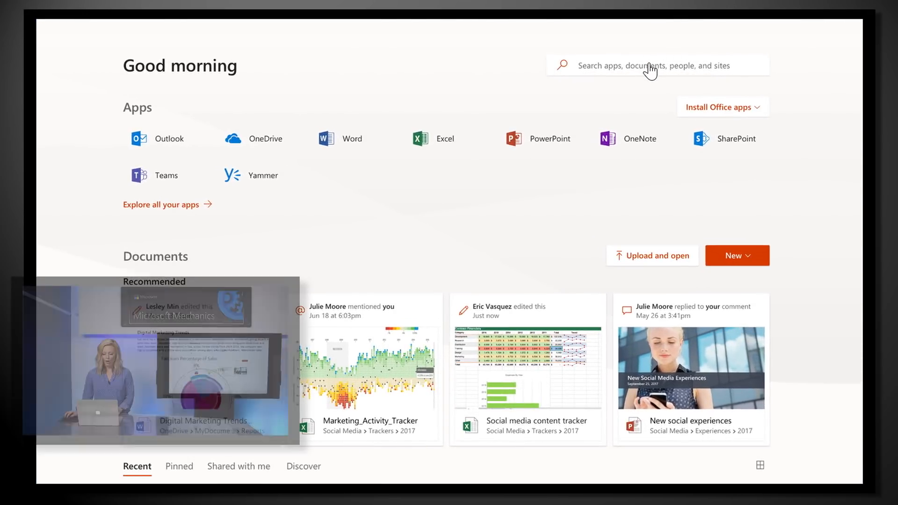
{"action": "left_click", "coordinate": [657, 66]}
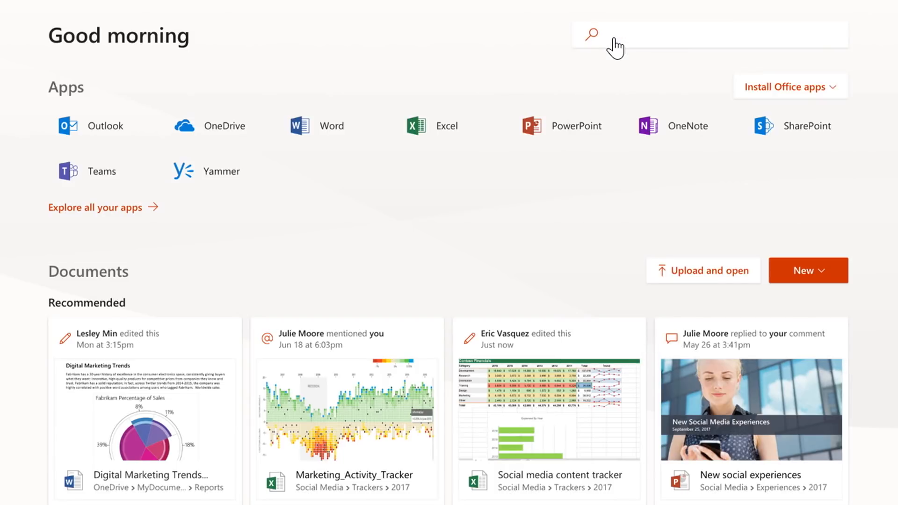
{"action": "type", "text": "Julie"}
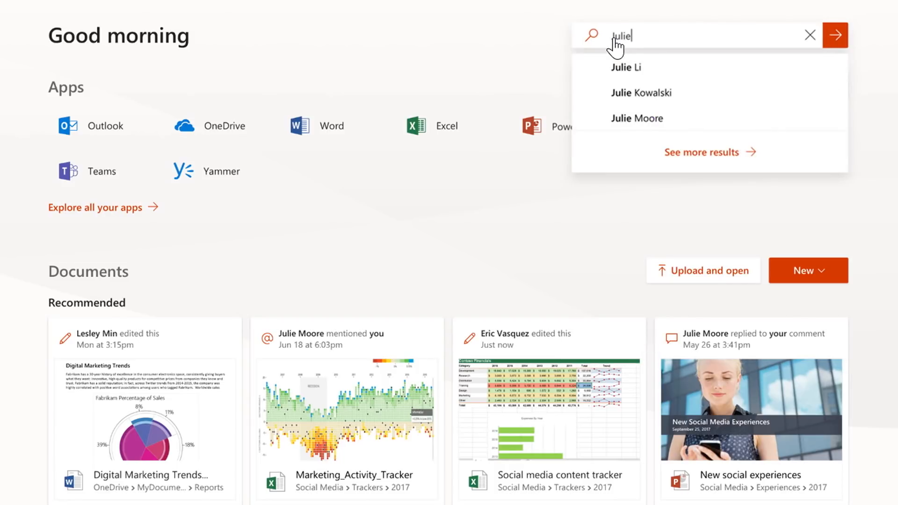
{"action": "mouse_move", "coordinate": [686, 47]}
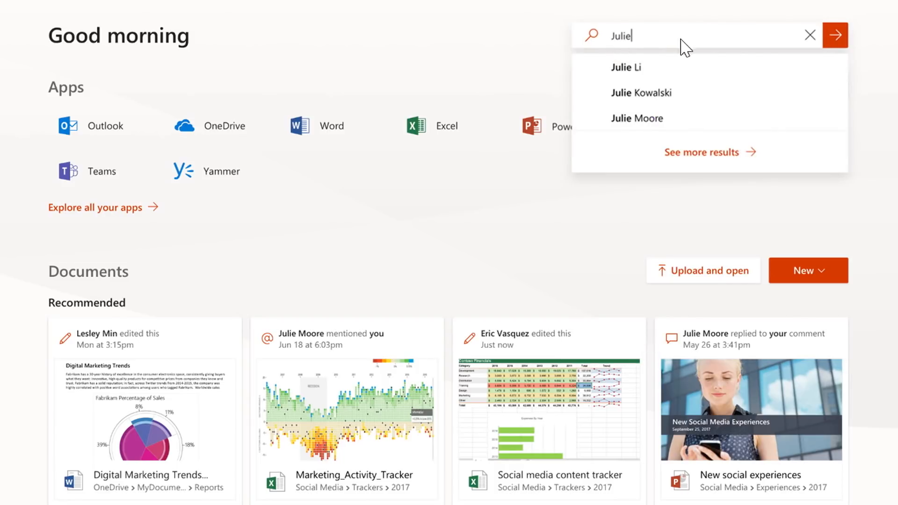
{"action": "left_click", "coordinate": [835, 35]}
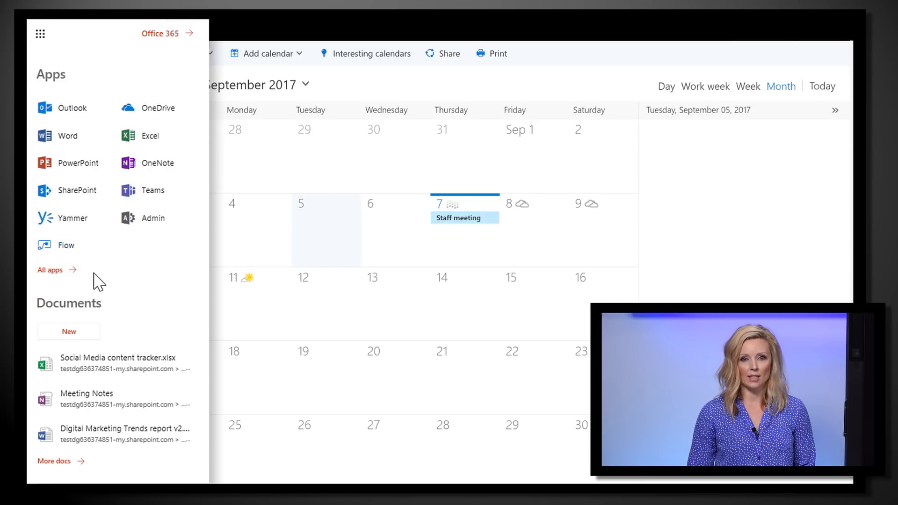
Show all apps and pin the admin-selected Contoso app to the launcher's quick list
{"action": "left_click", "coordinate": [51, 270]}
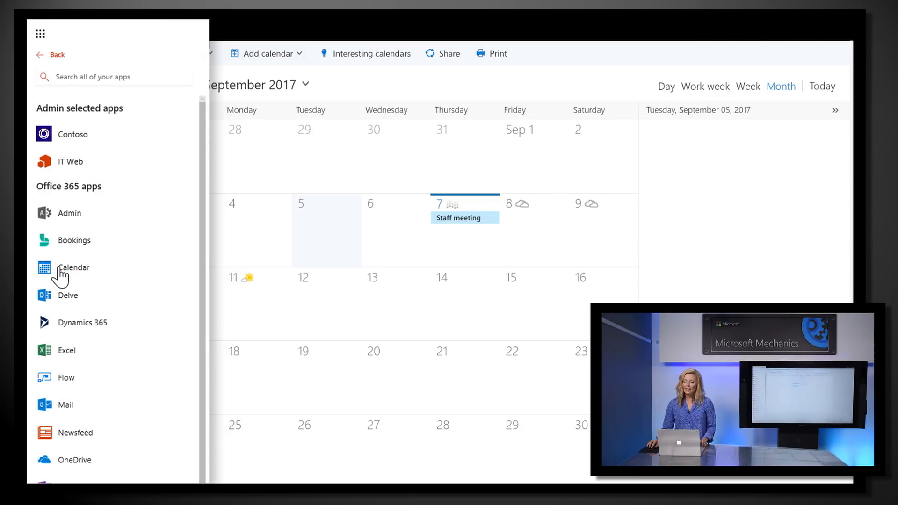
{"action": "mouse_move", "coordinate": [77, 98]}
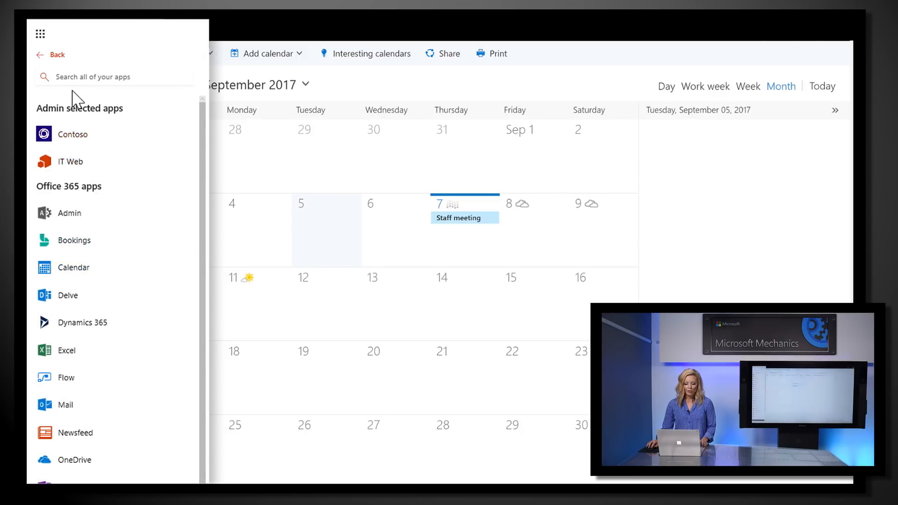
{"action": "type", "text": "de"}
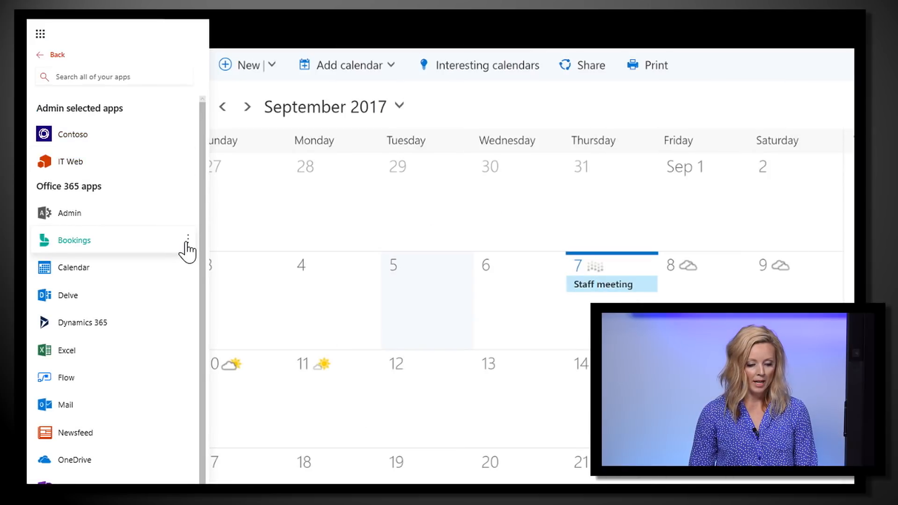
{"action": "left_click", "coordinate": [189, 240]}
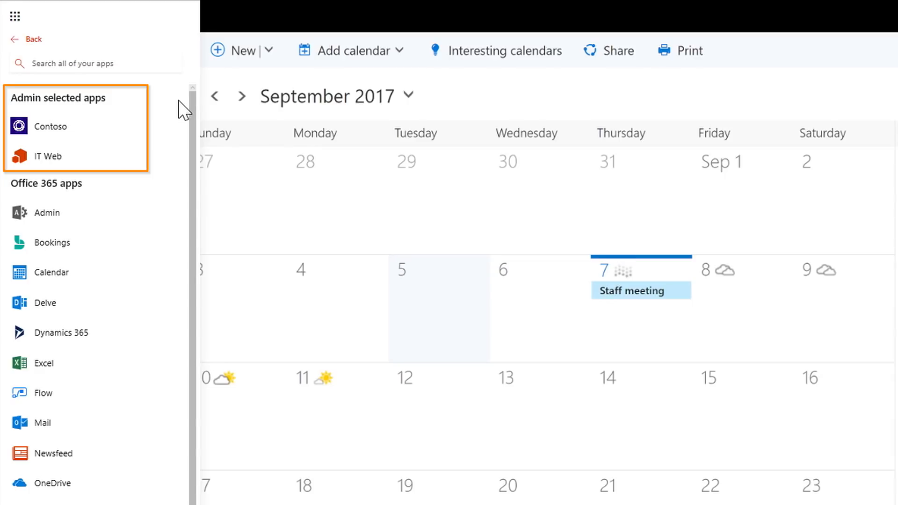
{"action": "mouse_move", "coordinate": [156, 116]}
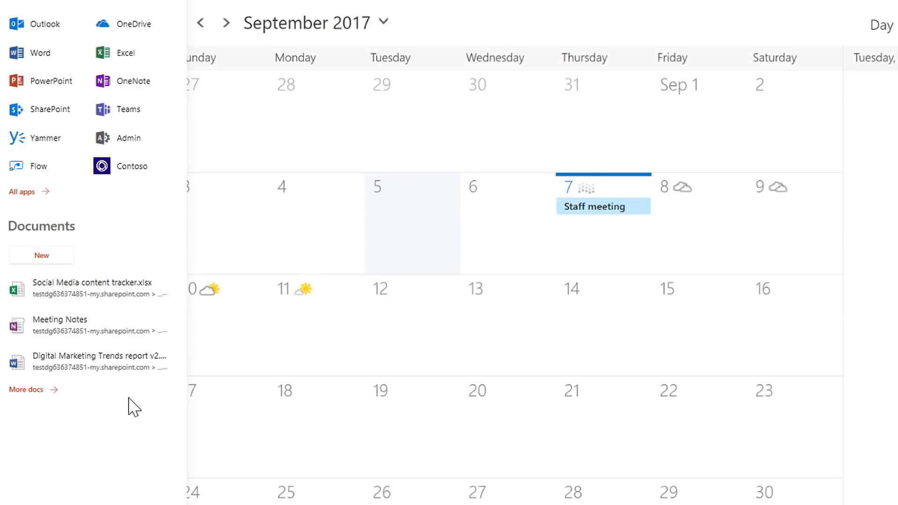
{"action": "left_click", "coordinate": [41, 255]}
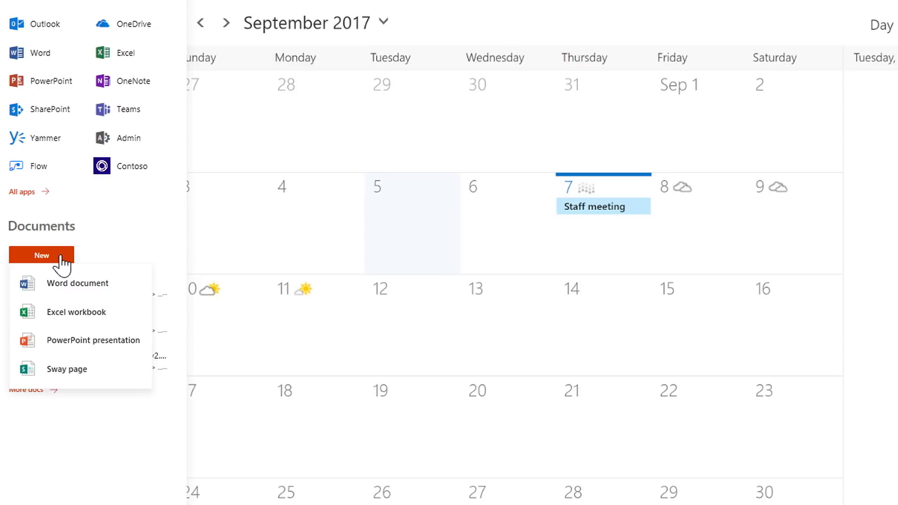
{"action": "mouse_move", "coordinate": [66, 369]}
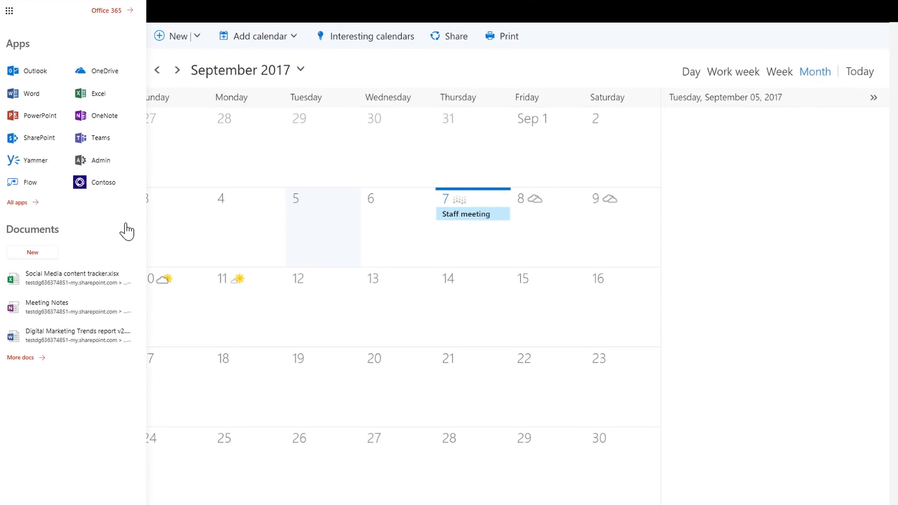
Unpin Flow from the launcher's quick list and return to the Office 365 home page
{"action": "left_click", "coordinate": [62, 182]}
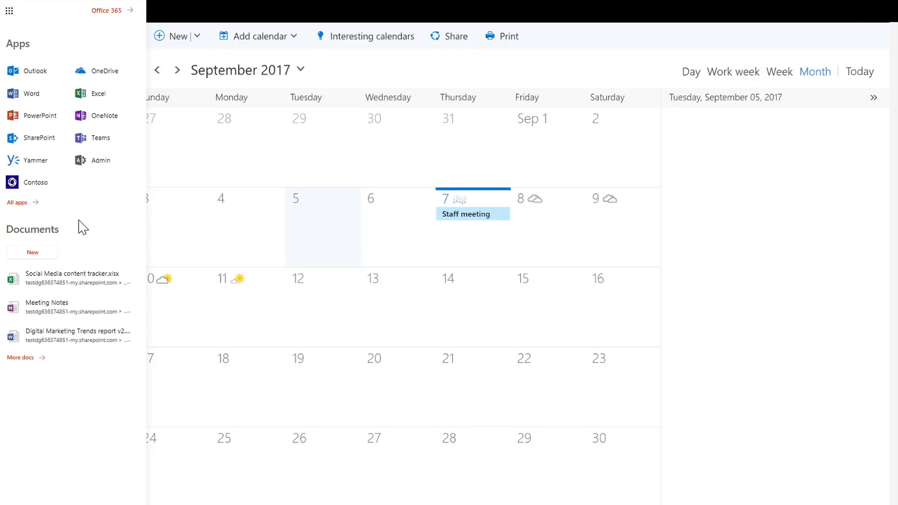
{"action": "mouse_move", "coordinate": [108, 16]}
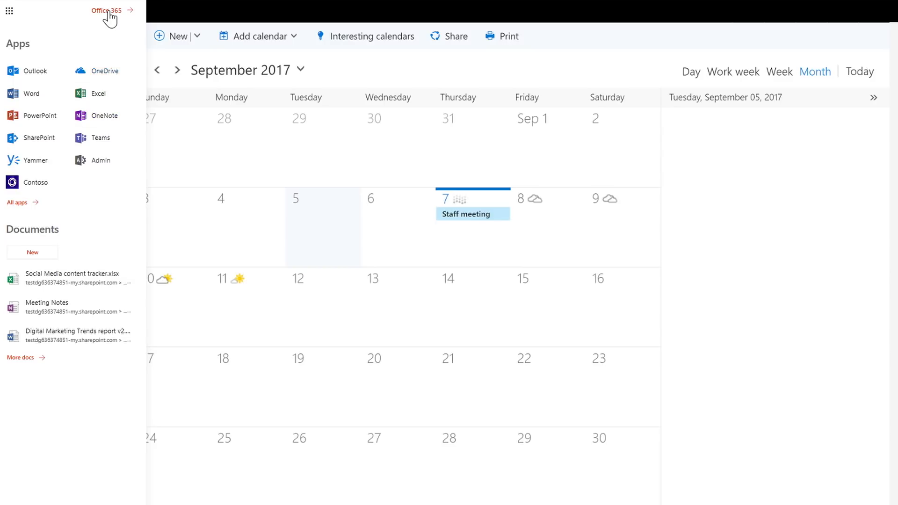
{"action": "left_click", "coordinate": [108, 11]}
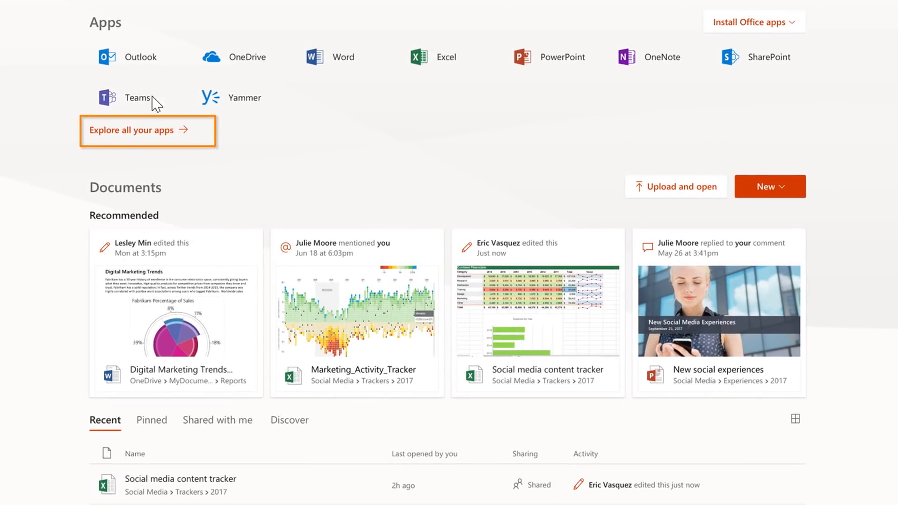
Browse the All of your apps gallery, then go to the admin center's Message center
{"action": "left_click", "coordinate": [137, 130]}
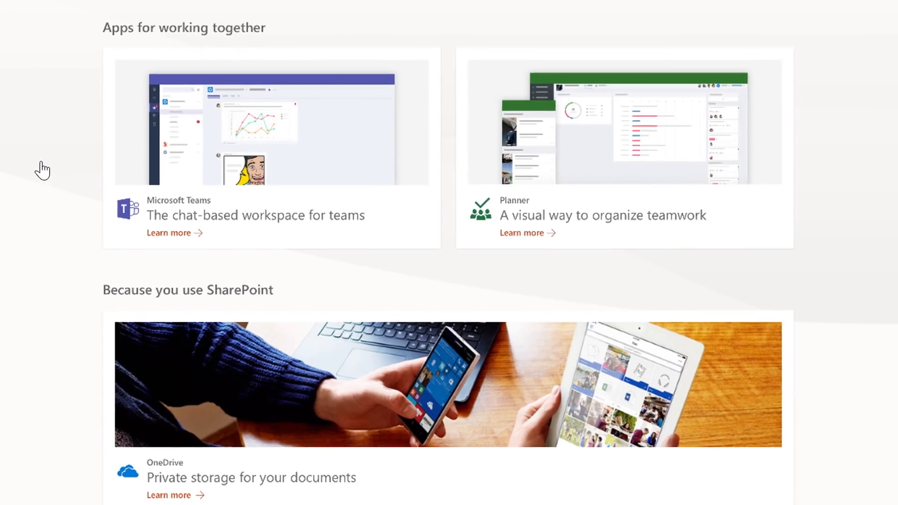
{"action": "mouse_move", "coordinate": [24, 398]}
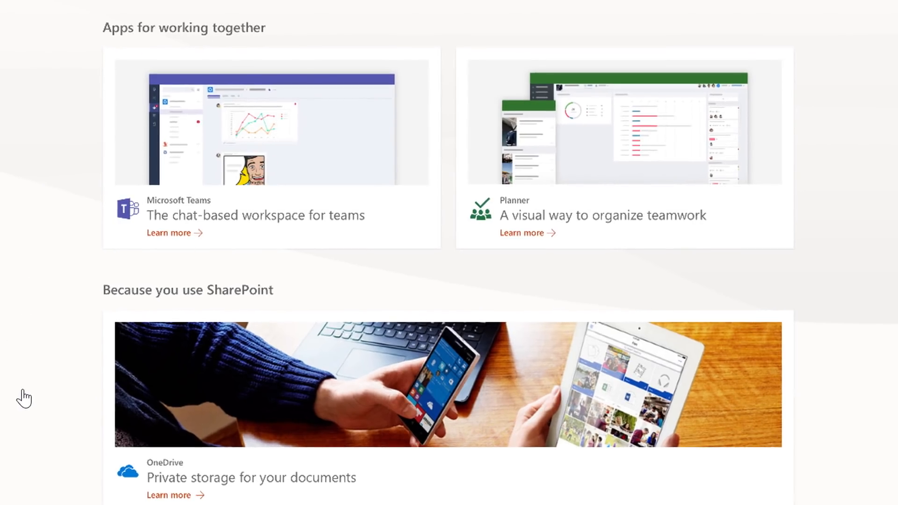
{"action": "mouse_move", "coordinate": [17, 391]}
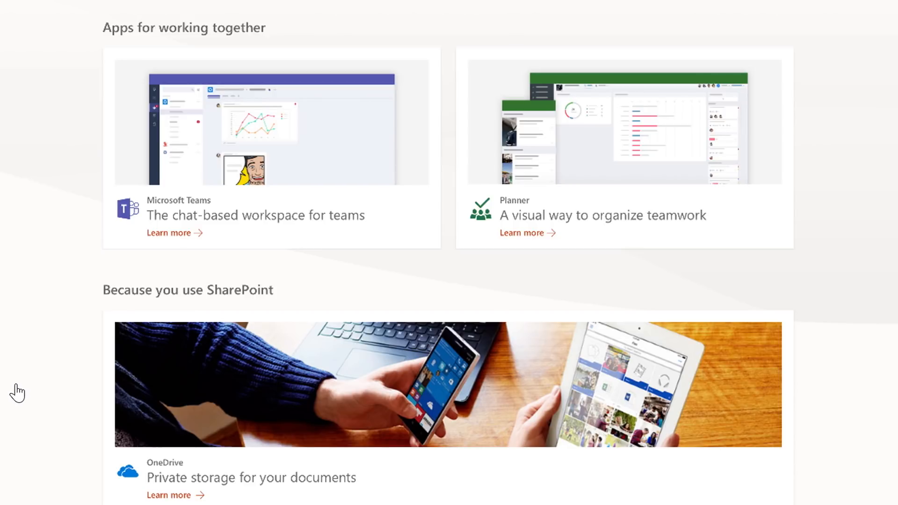
{"action": "scroll", "scroll_direction": "down", "scroll_amount": 3}
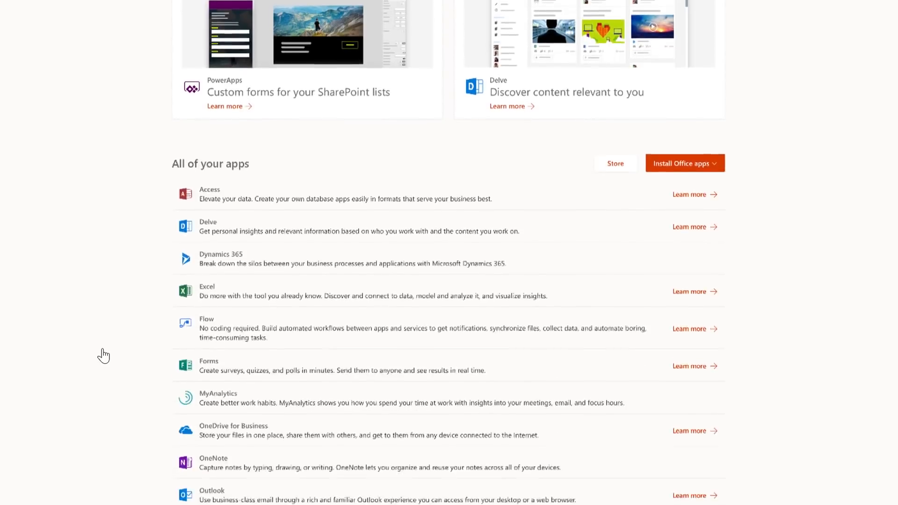
{"action": "scroll", "scroll_direction": "down", "scroll_amount": 3}
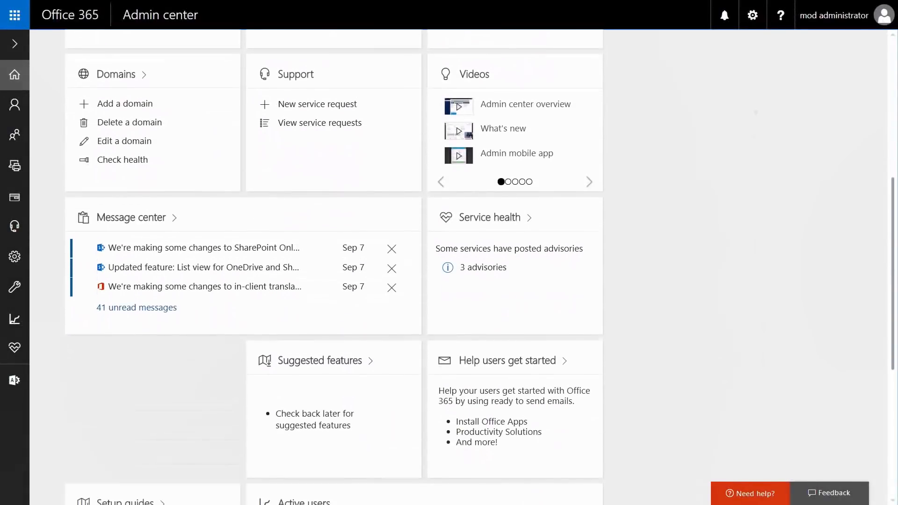
{"action": "left_click", "coordinate": [130, 217]}
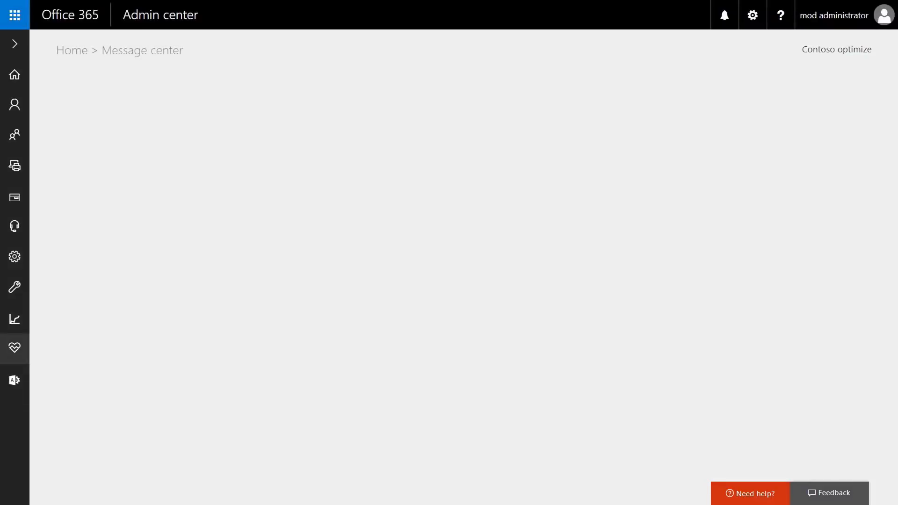